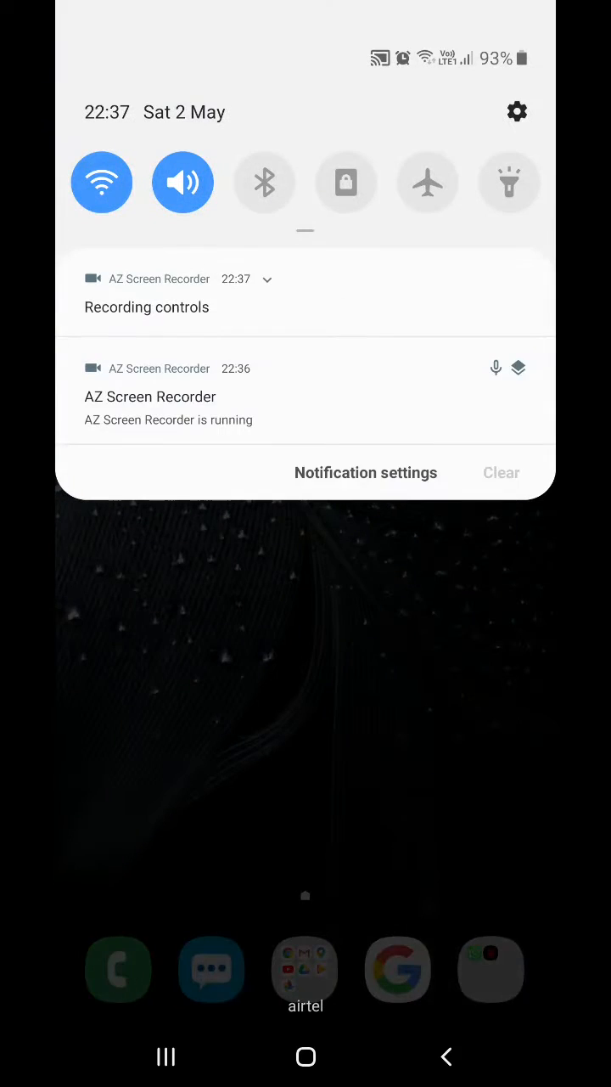
Open Android Settings via the notification shade gear and go to Notifications.
click(517, 112)
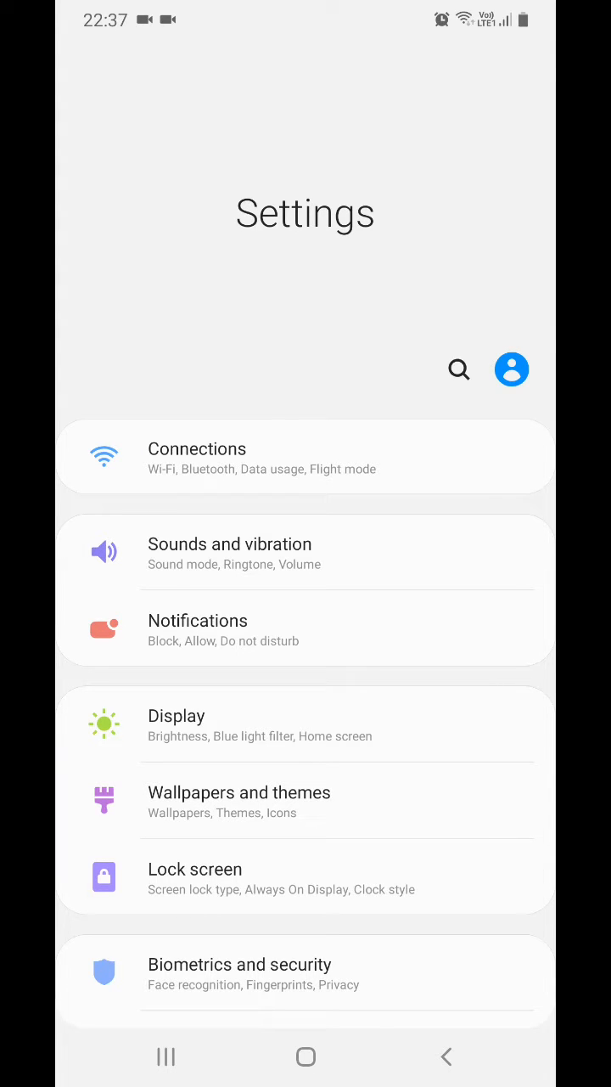
click(197, 629)
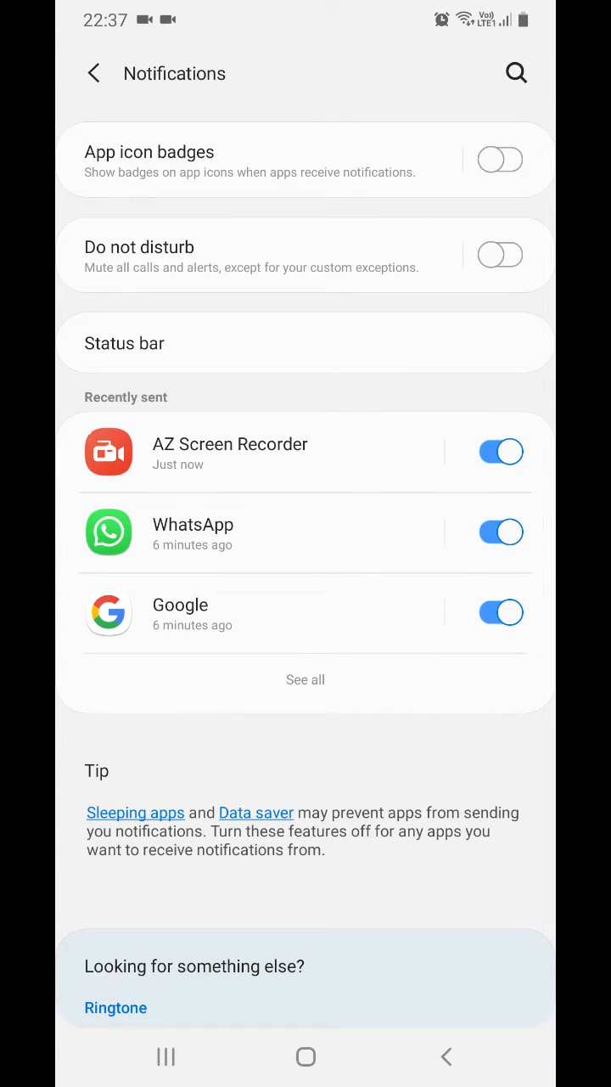
From the full app notifications list, switch off notifications for Instagram and Tata CLiQ.
click(305, 679)
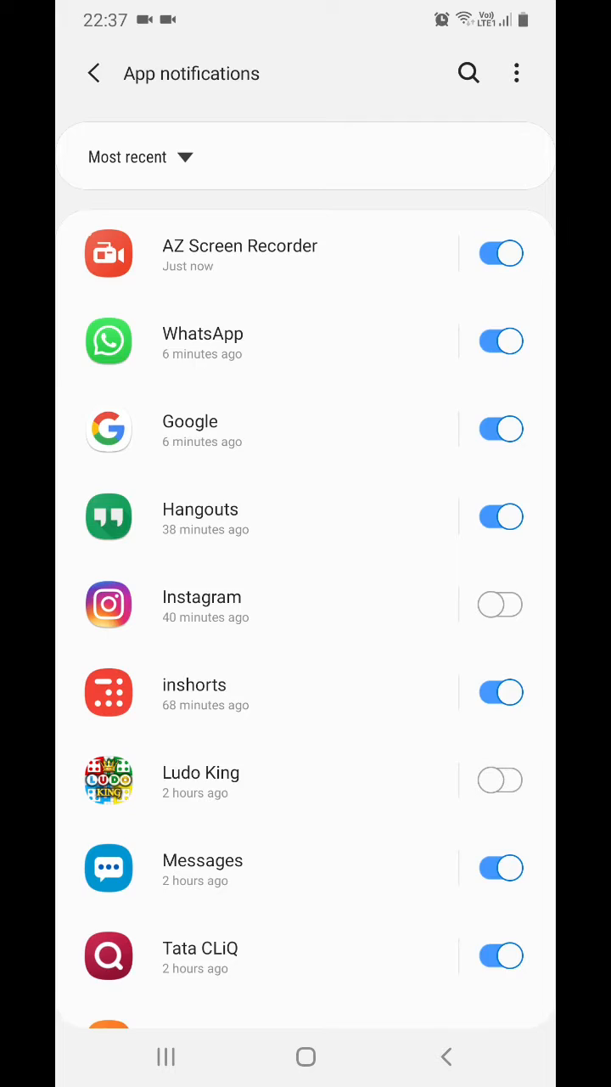
click(501, 604)
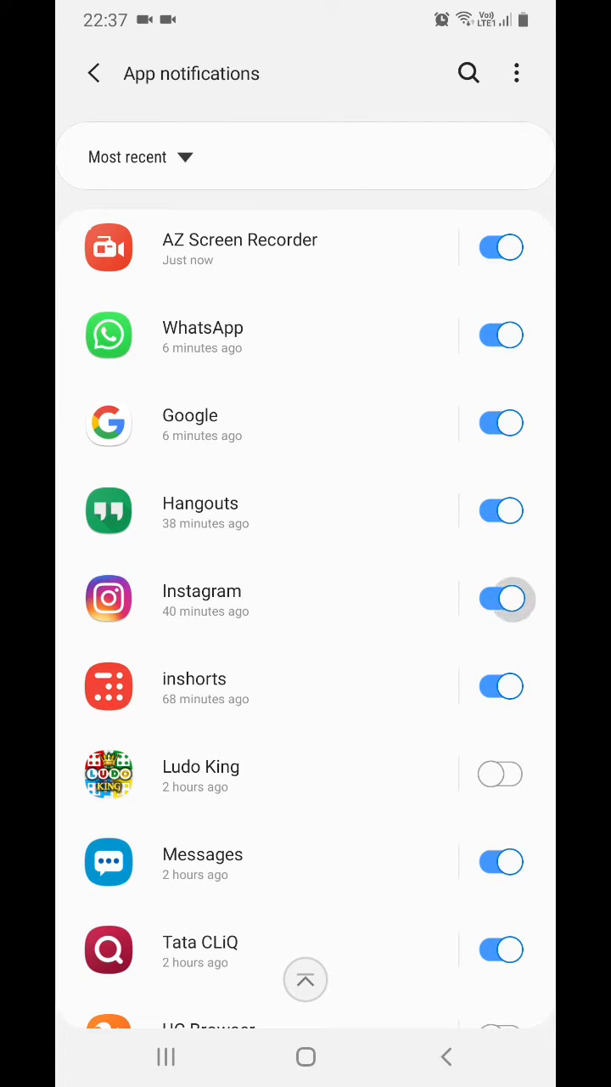
click(501, 599)
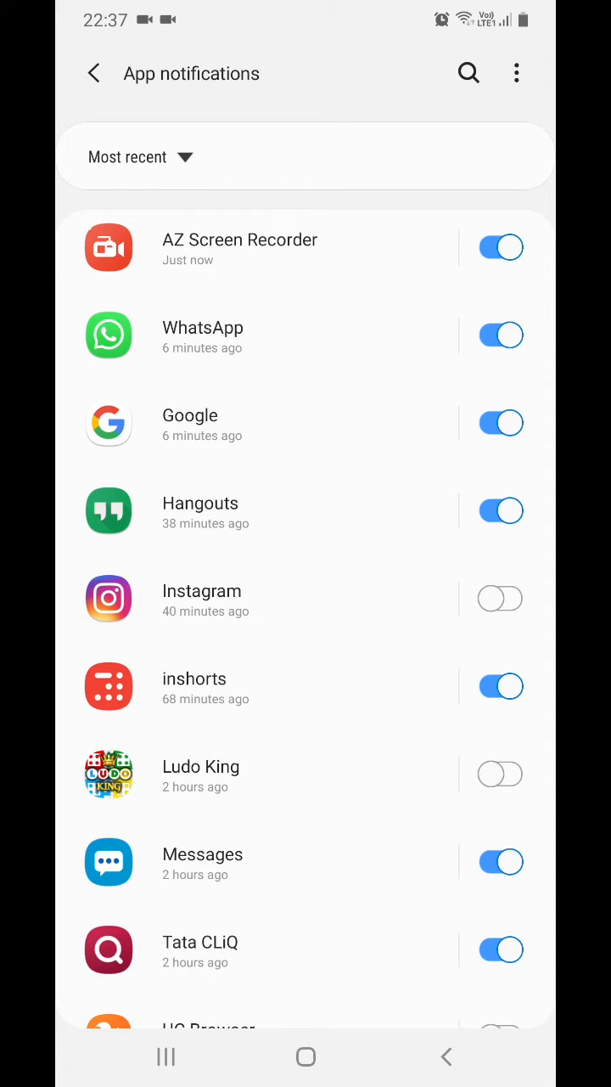
click(501, 949)
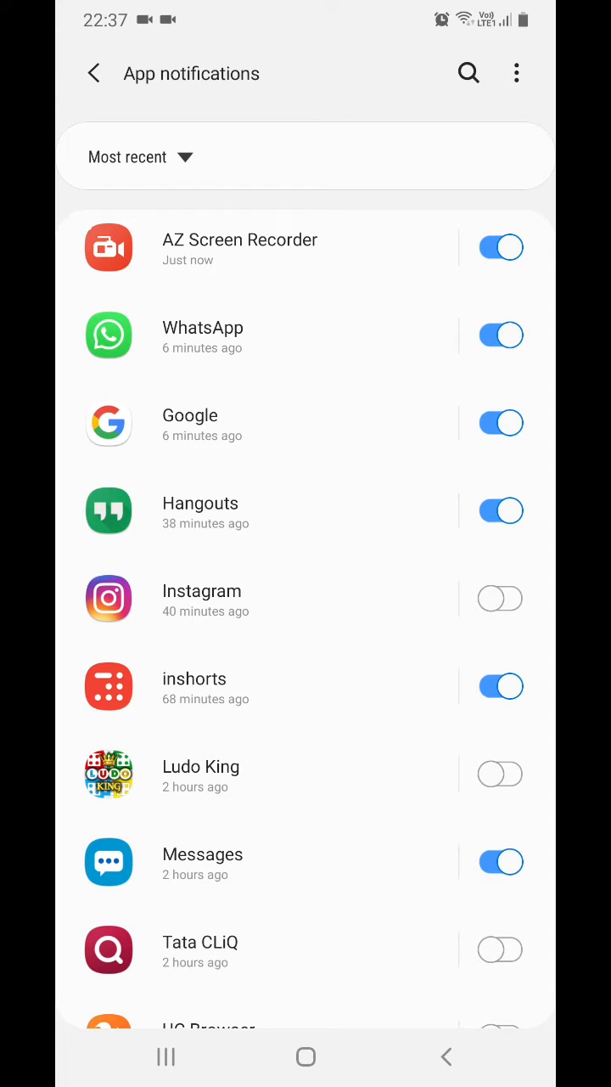
scroll(up, 3)
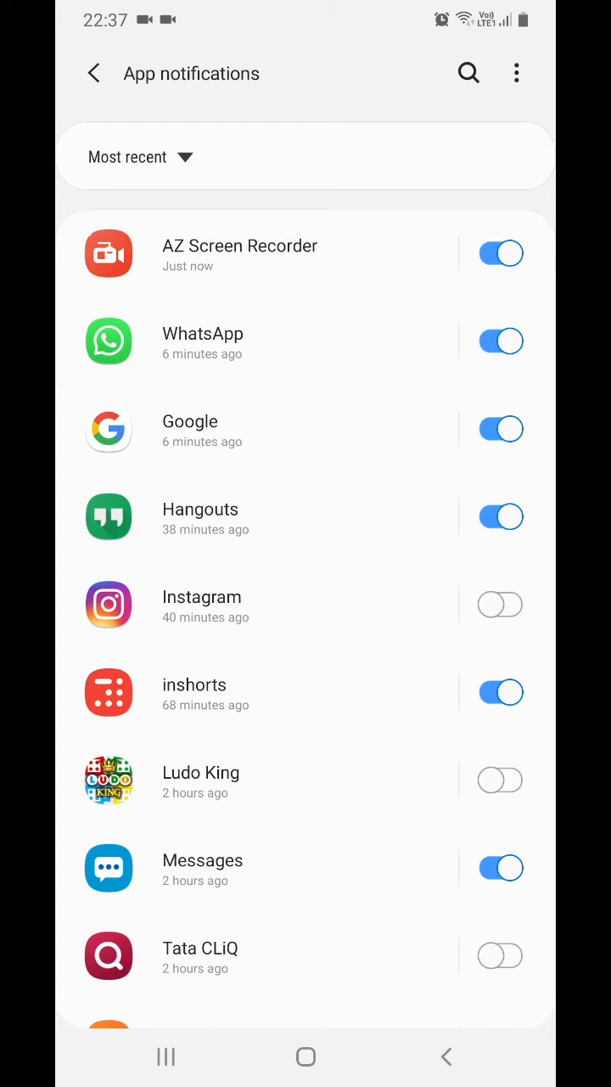
scroll(down, 3)
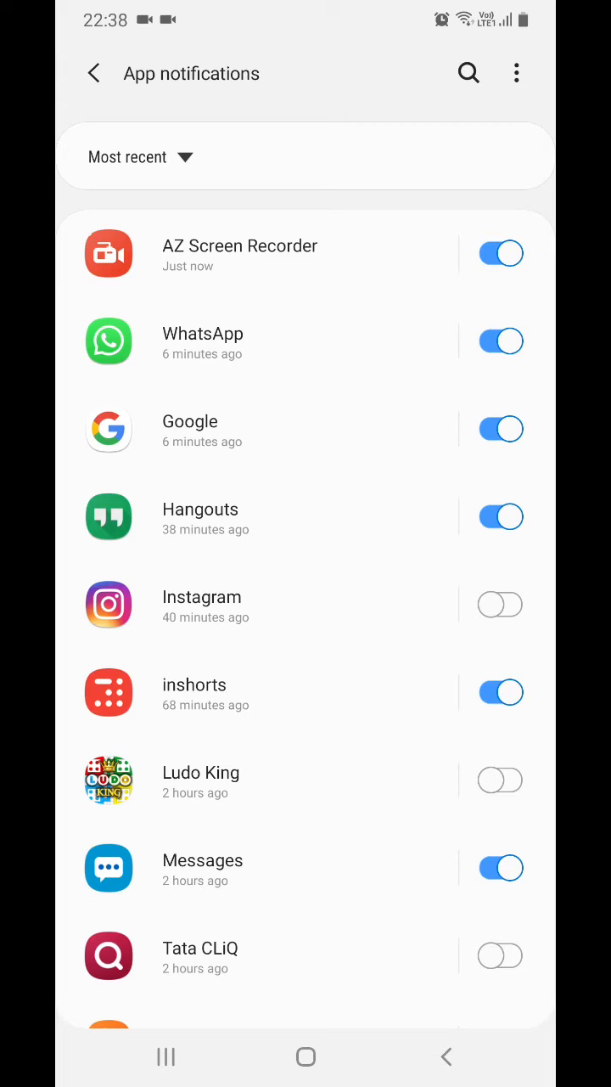
Open the Sleeping apps screen and scroll through apps like Tata CLiQ.
click(93, 73)
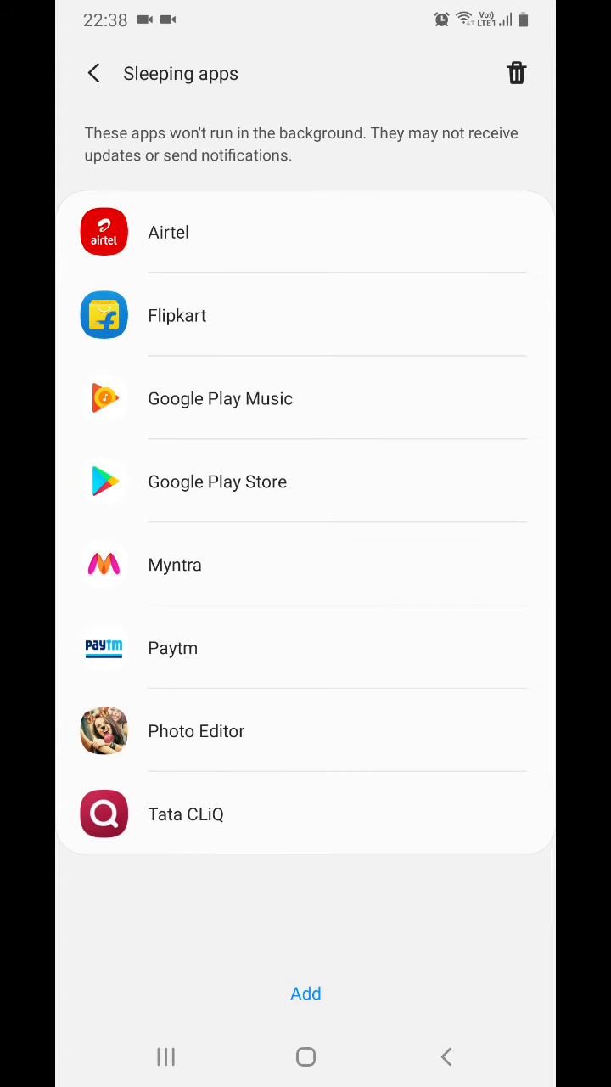
scroll(down, 3)
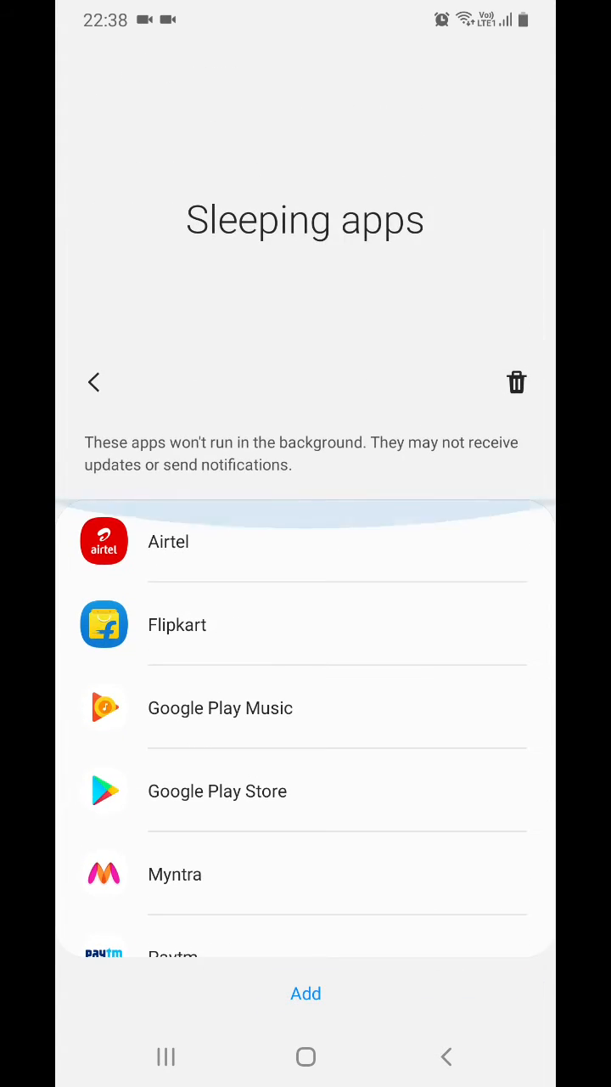
scroll(up, 3)
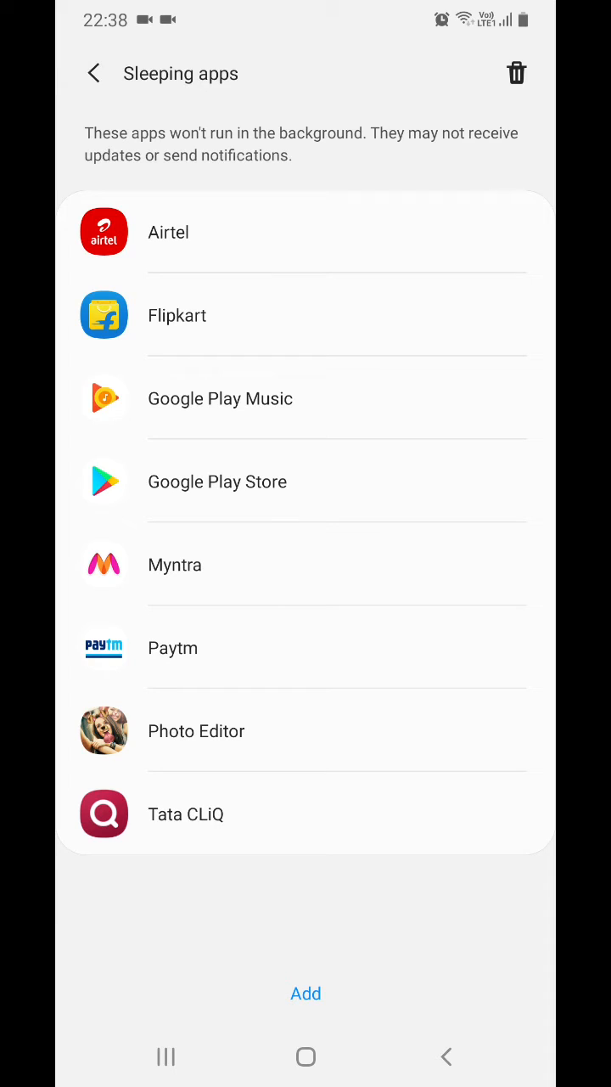
Add Amazon Shopping to Sleeping apps, then go back to the main Settings menu.
click(305, 994)
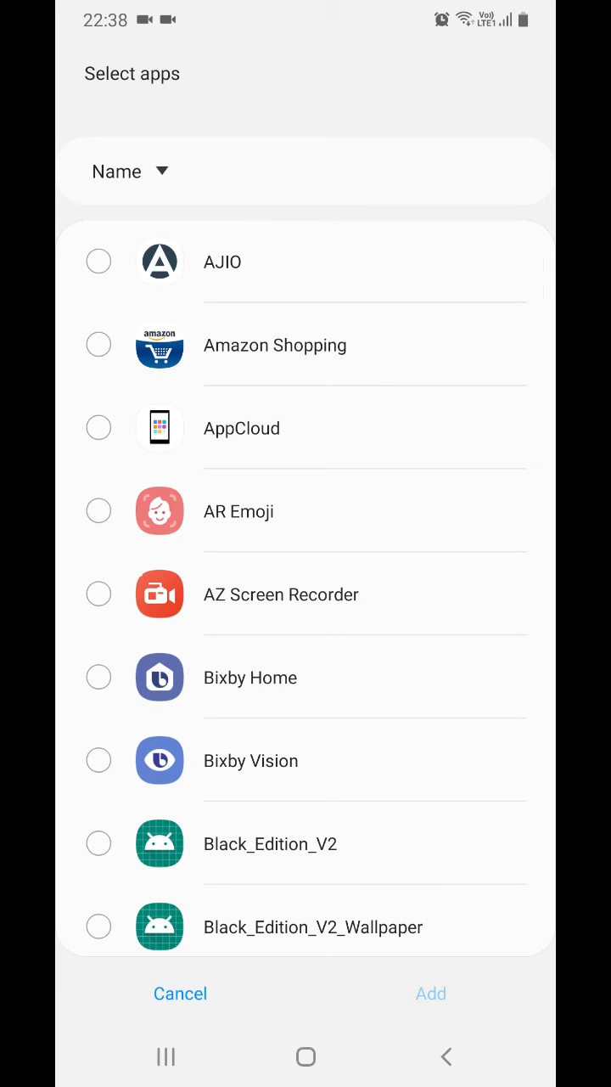
click(98, 345)
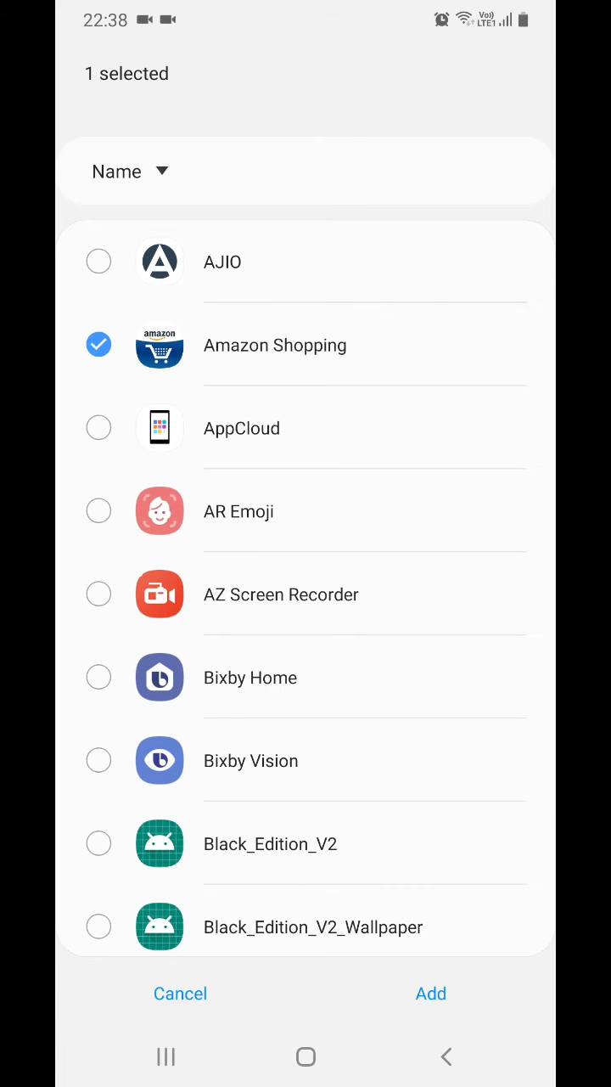
click(431, 994)
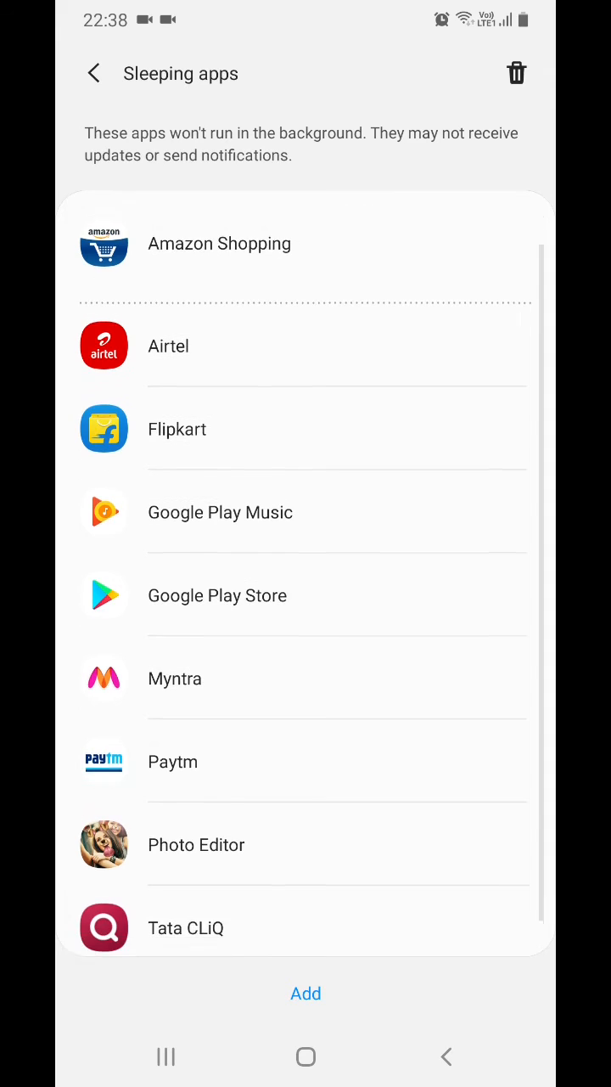
scroll(down, 3)
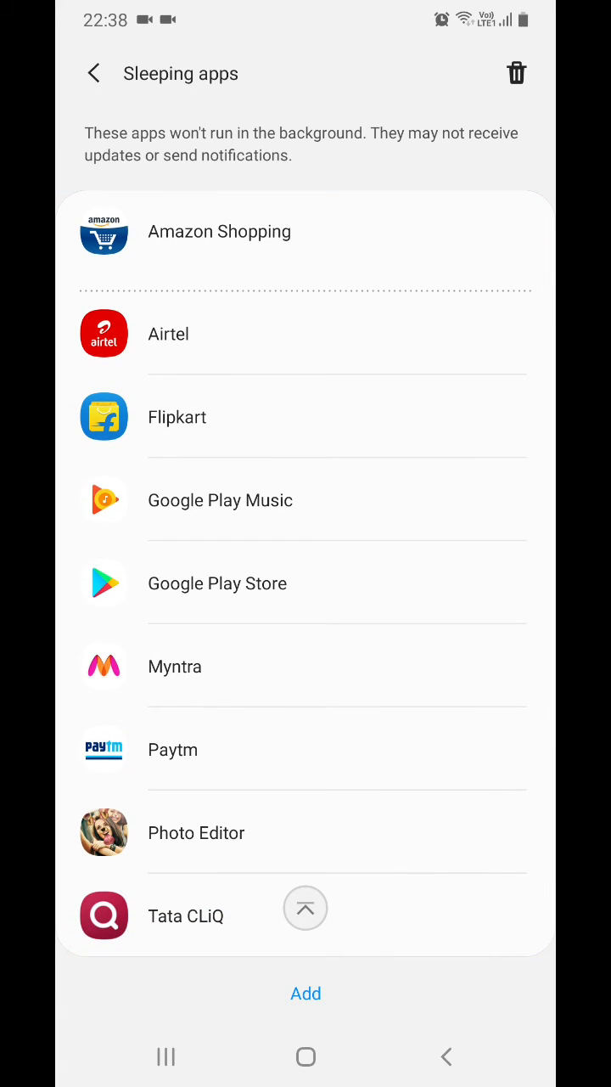
click(94, 73)
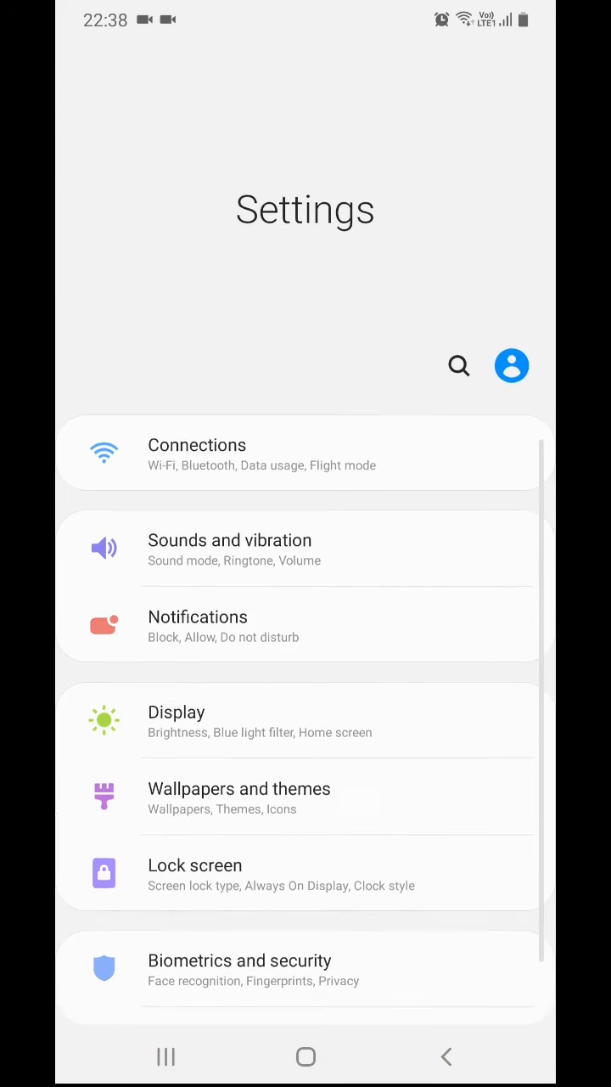